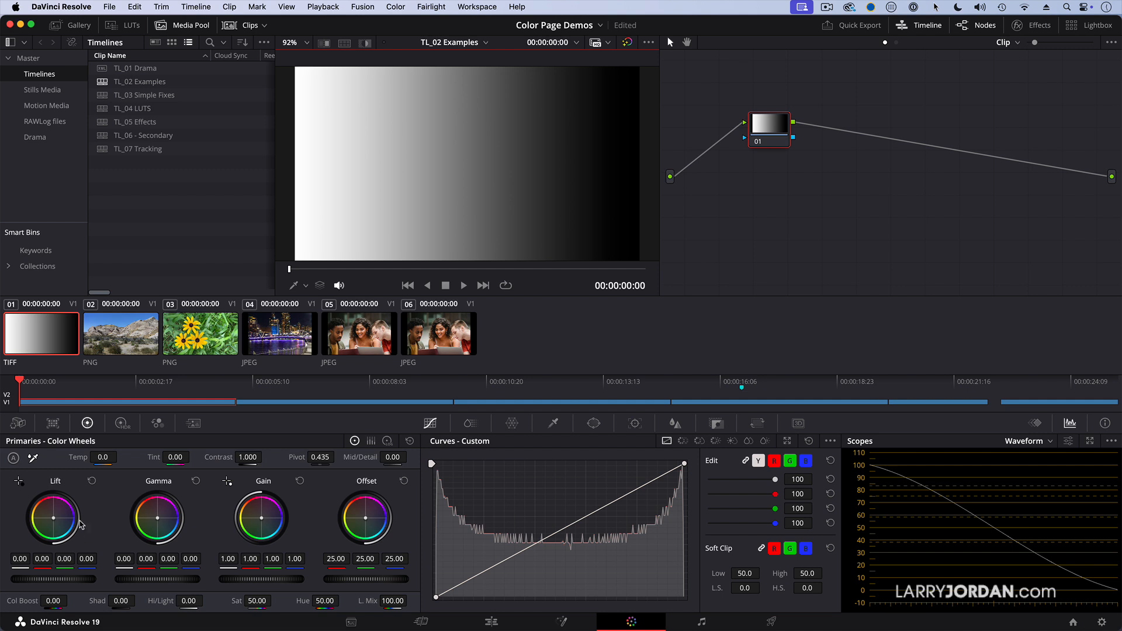
mouse_move(266, 529)
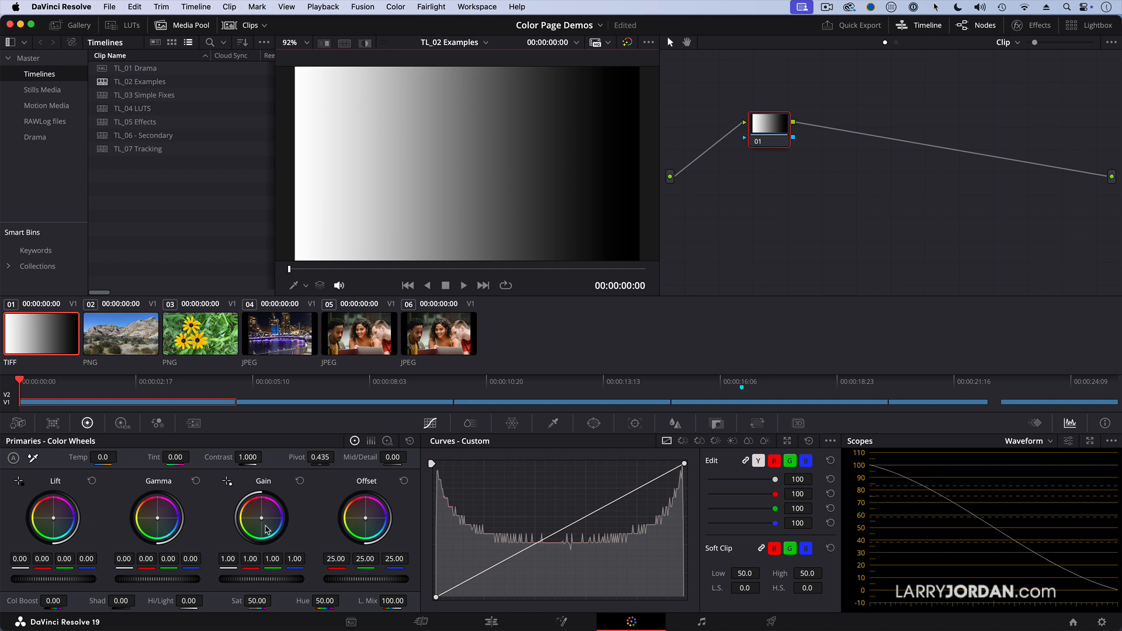
Step: Glance at the Log wheels, return to Lift/Gamma/Gain, then pop the waveform into a floating window
click(388, 441)
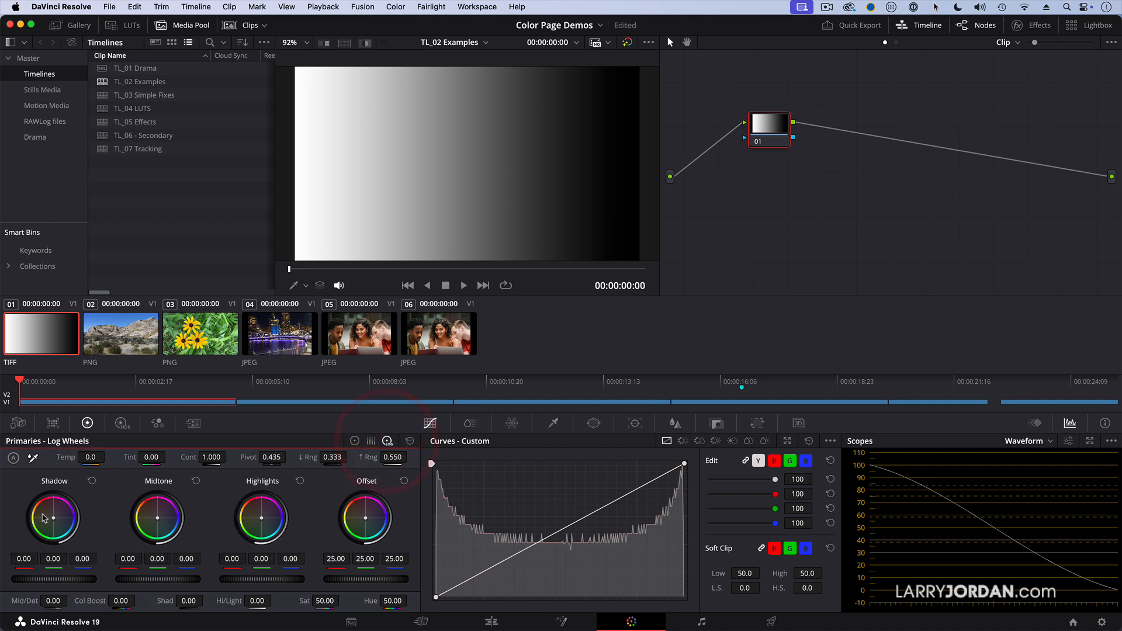
mouse_move(302, 492)
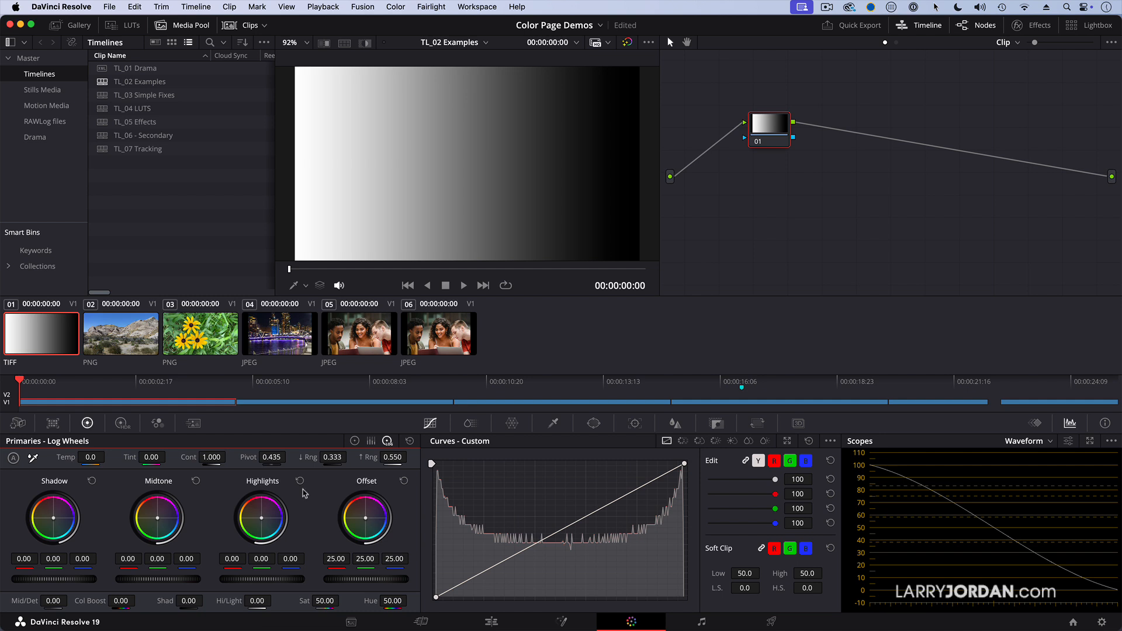
click(353, 423)
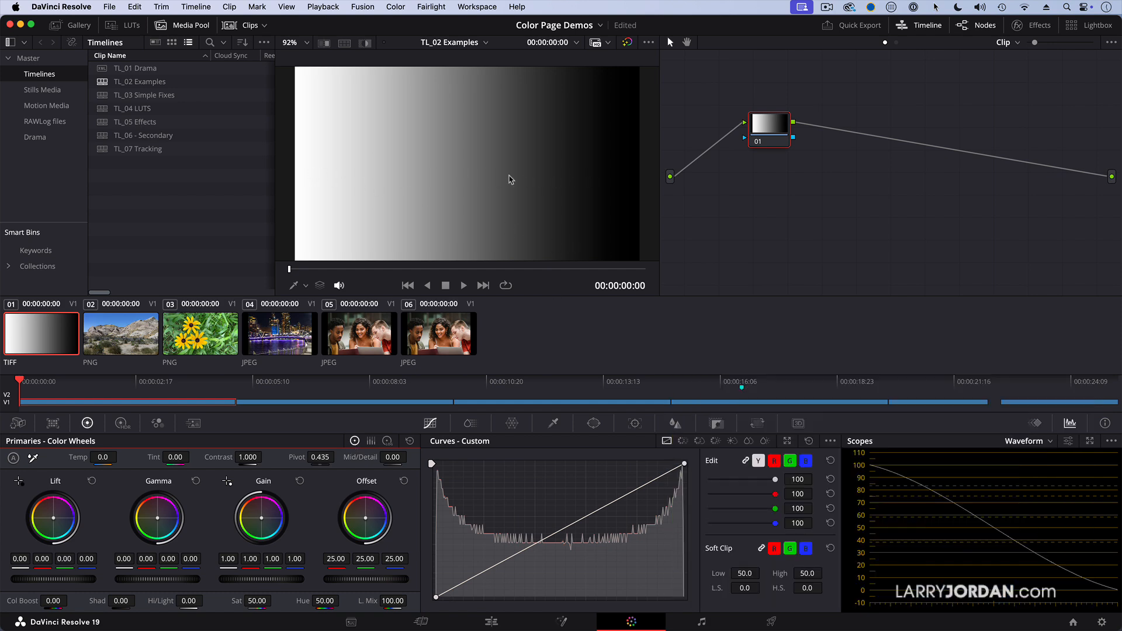
mouse_move(312, 171)
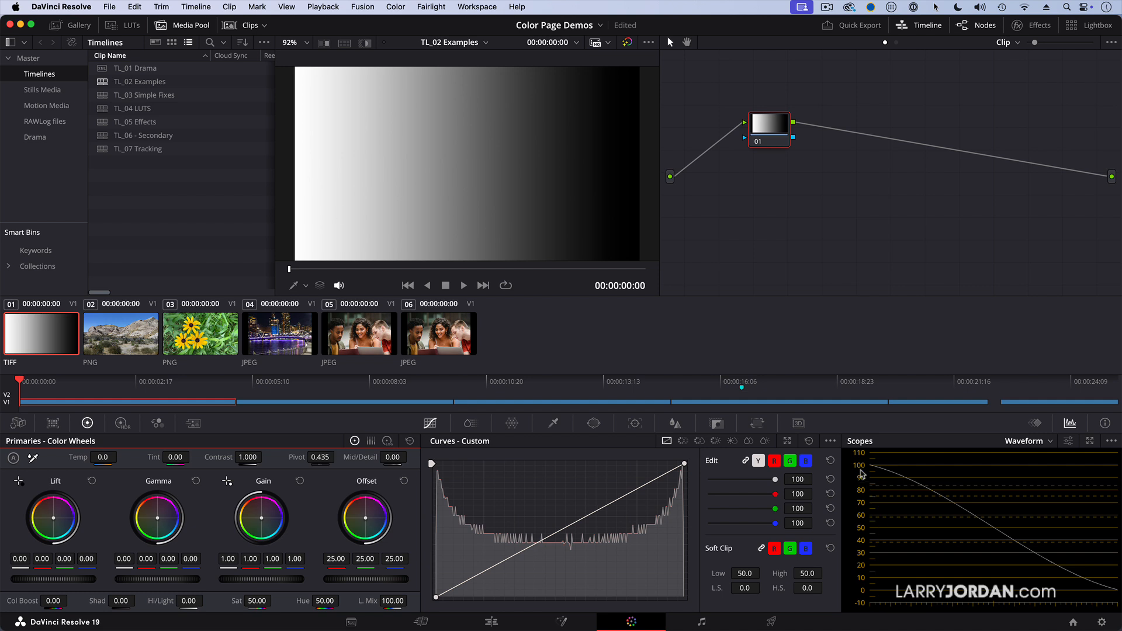
mouse_move(1081, 431)
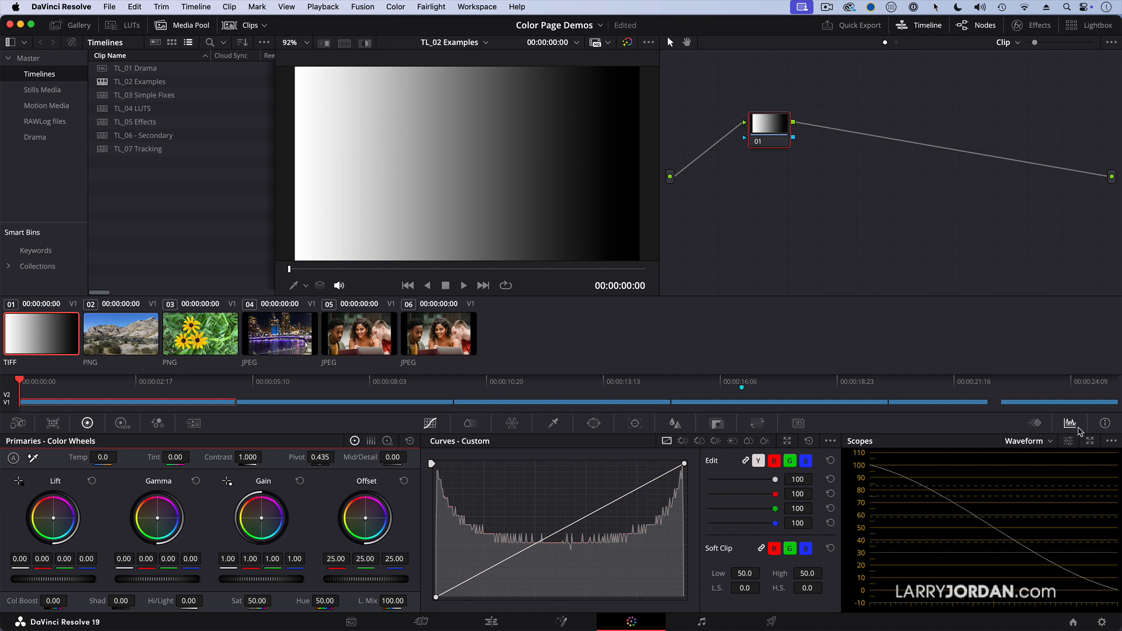
click(1070, 422)
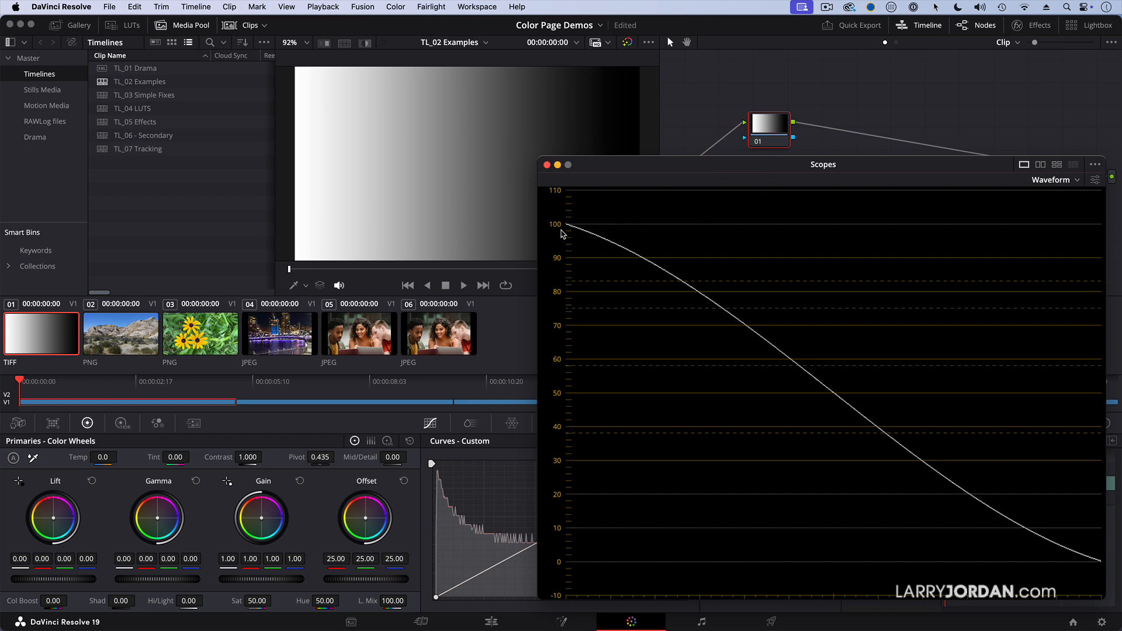
mouse_move(565, 230)
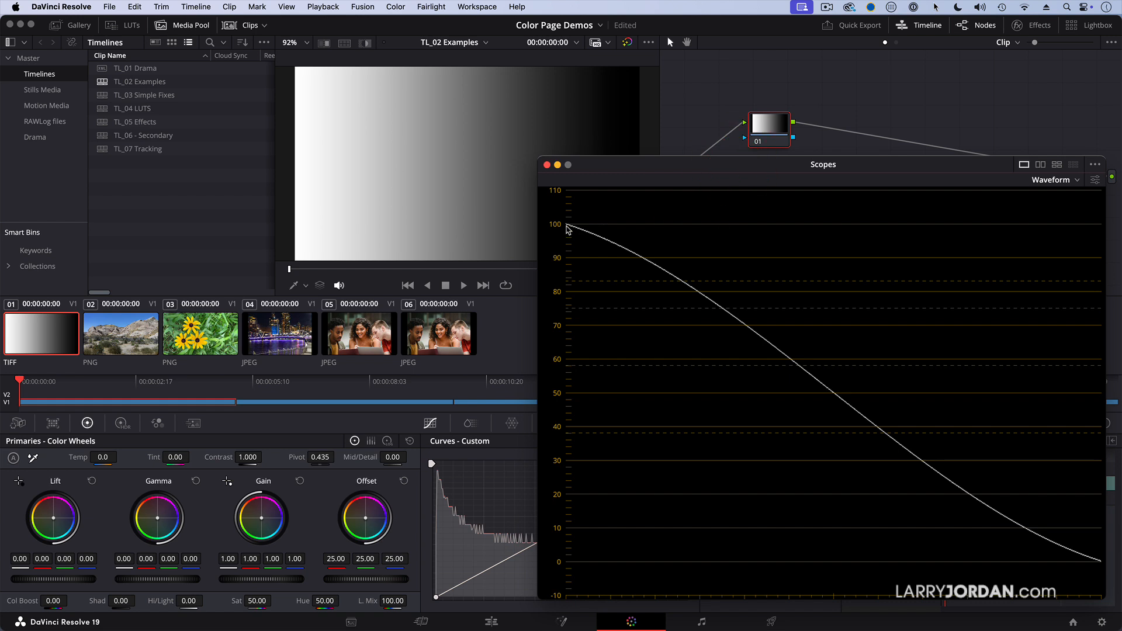
mouse_move(1100, 566)
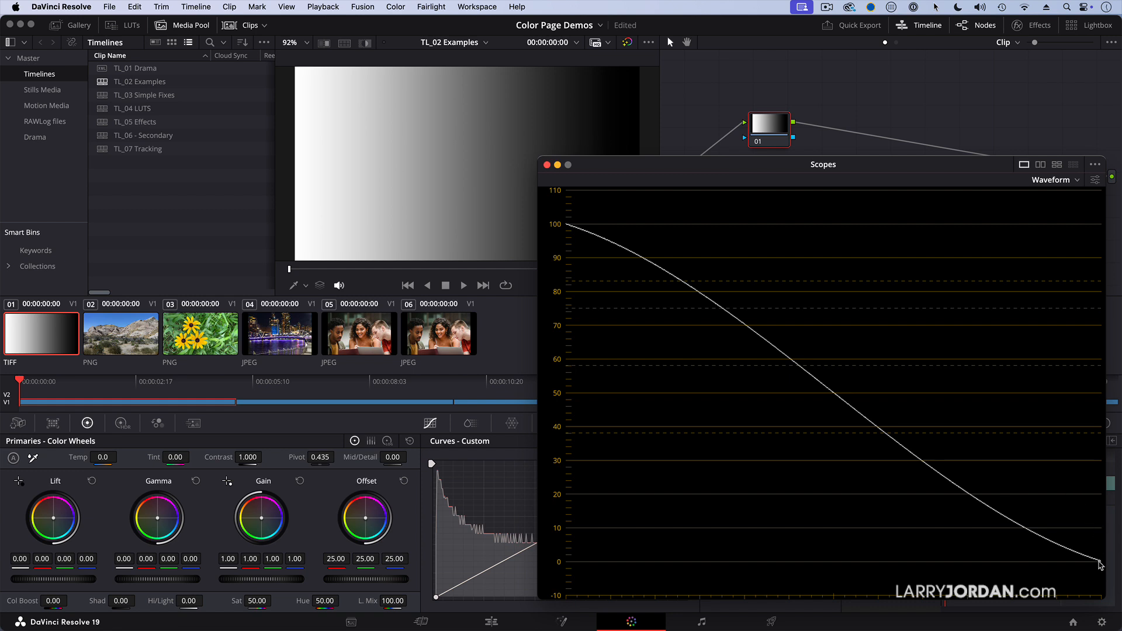
mouse_move(1006, 517)
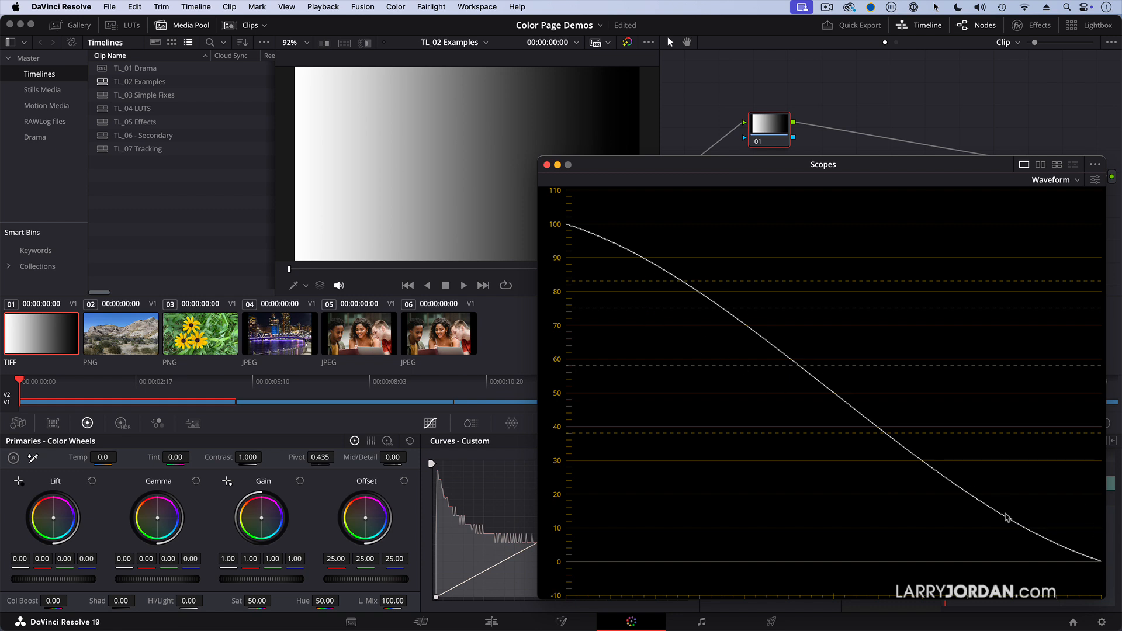
mouse_move(779, 450)
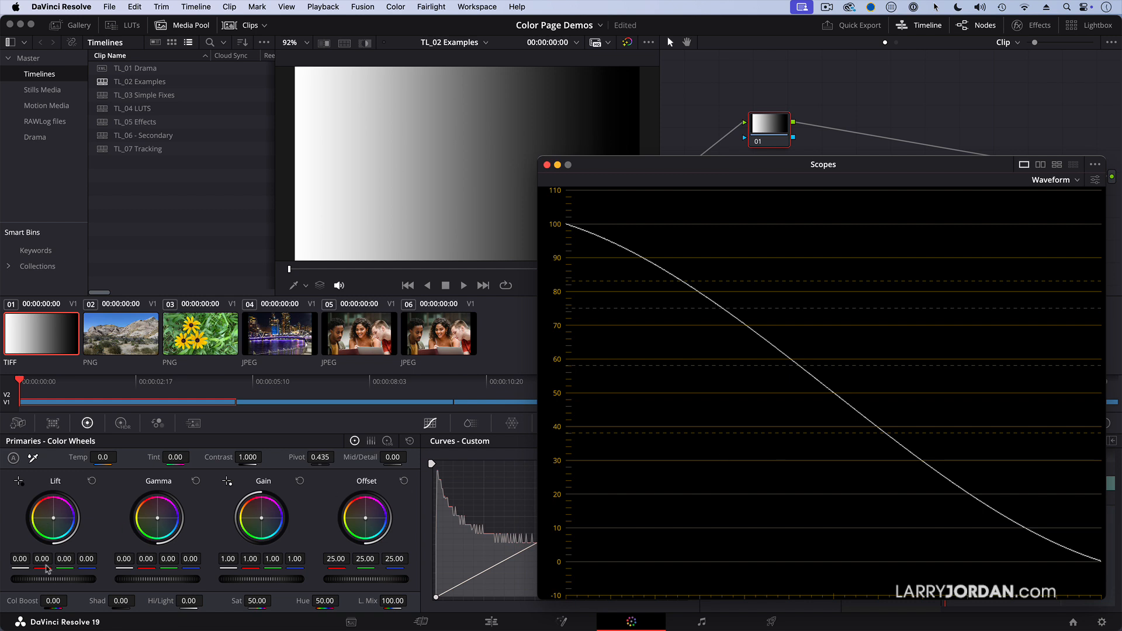
mouse_move(65, 585)
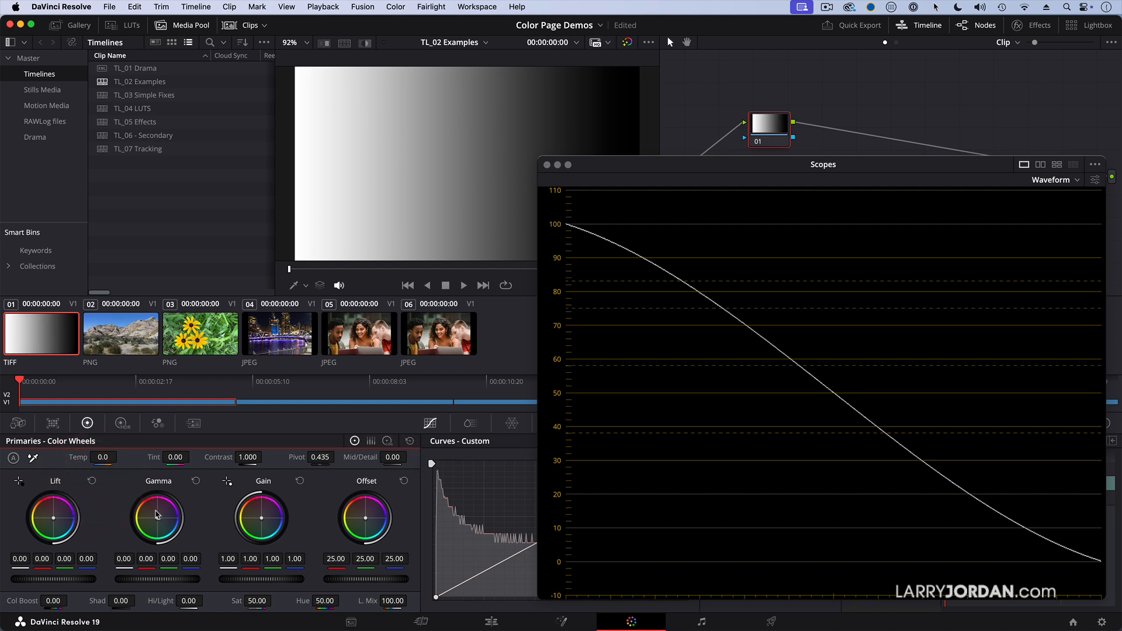
mouse_move(248, 583)
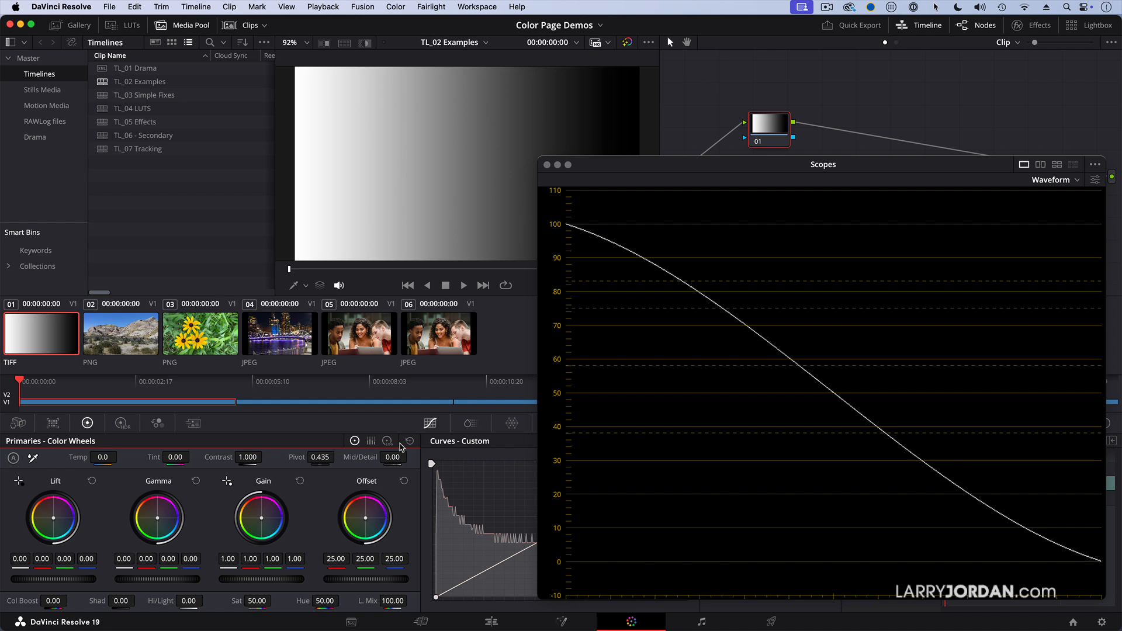
Step: On the Log wheels, set Shadow to 0.04 and settle Midtone at 0.35
click(387, 440)
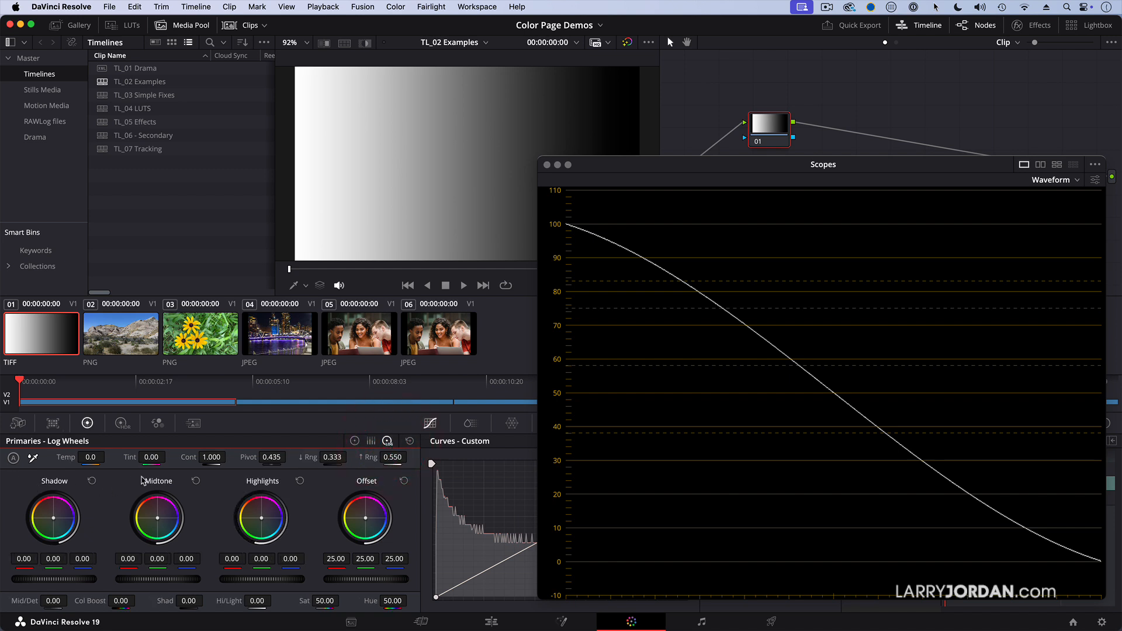
mouse_move(47, 581)
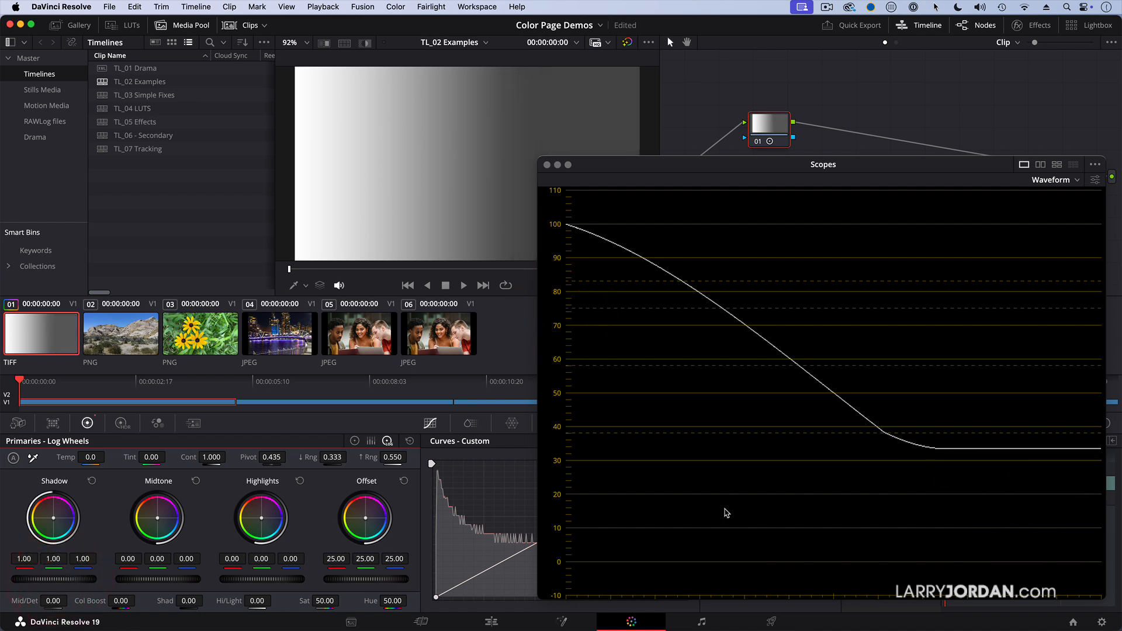
mouse_move(121, 546)
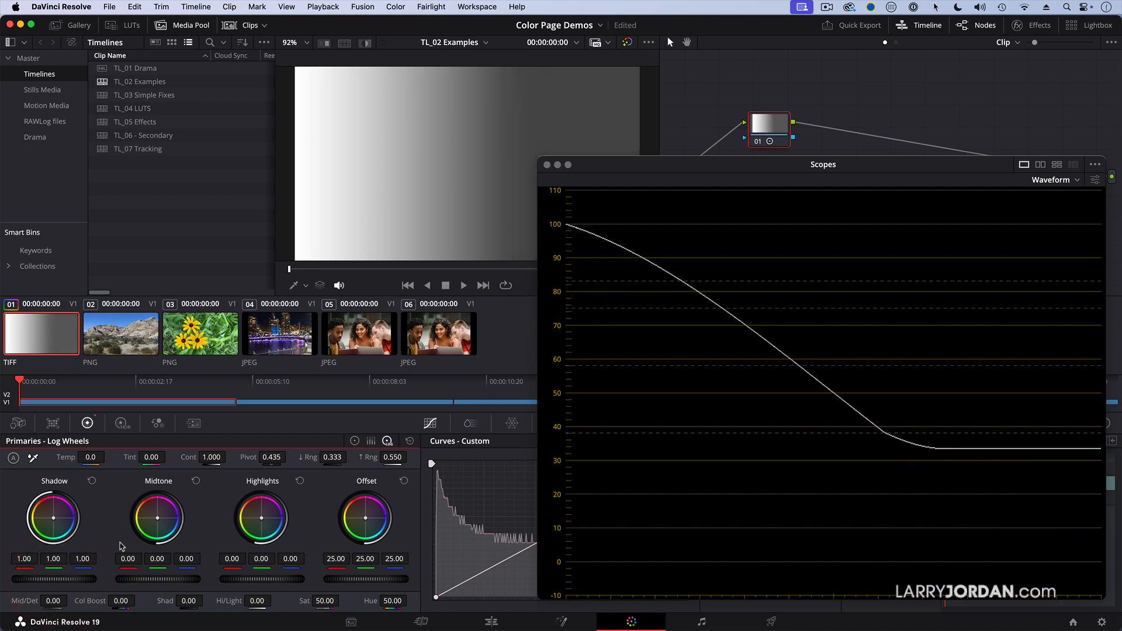
drag(52, 518, 53, 522)
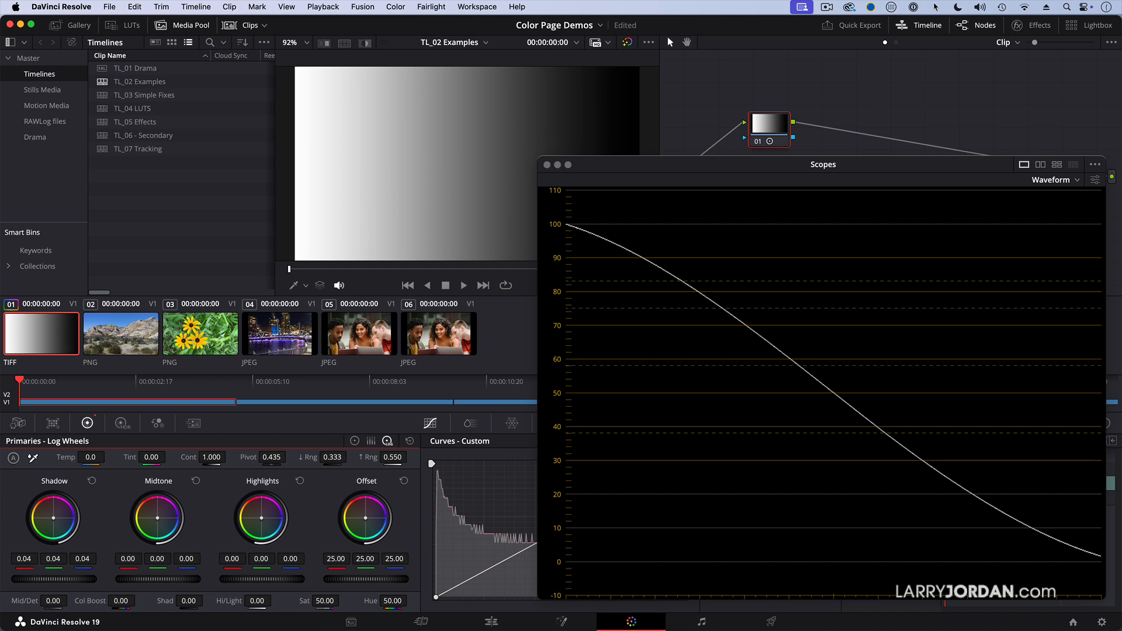
drag(157, 518, 165, 511)
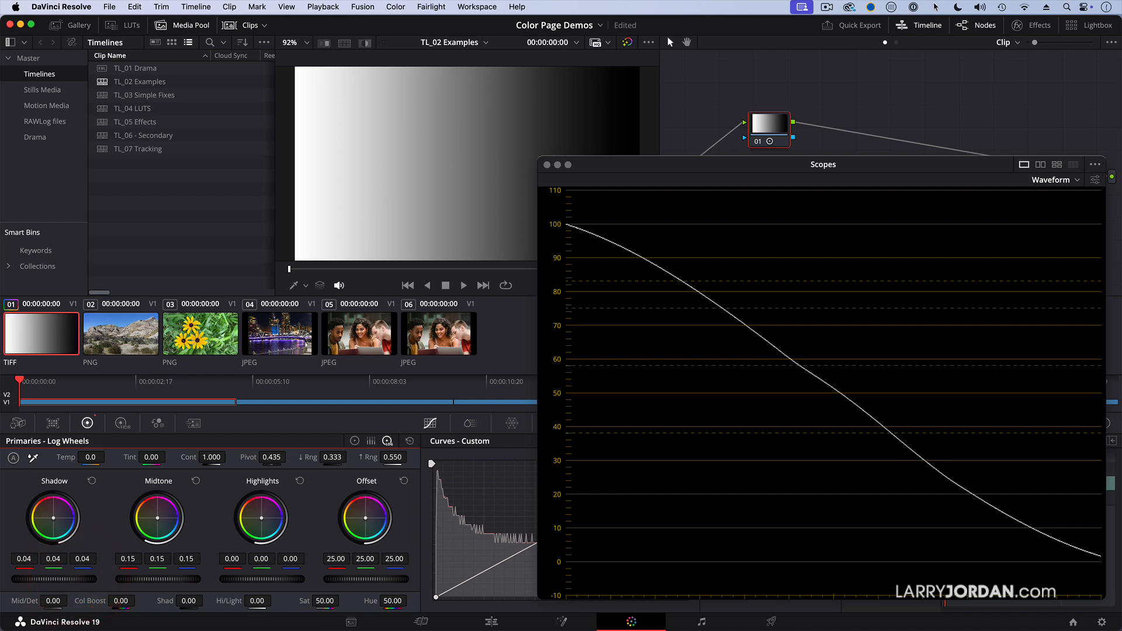
drag(157, 518, 156, 501)
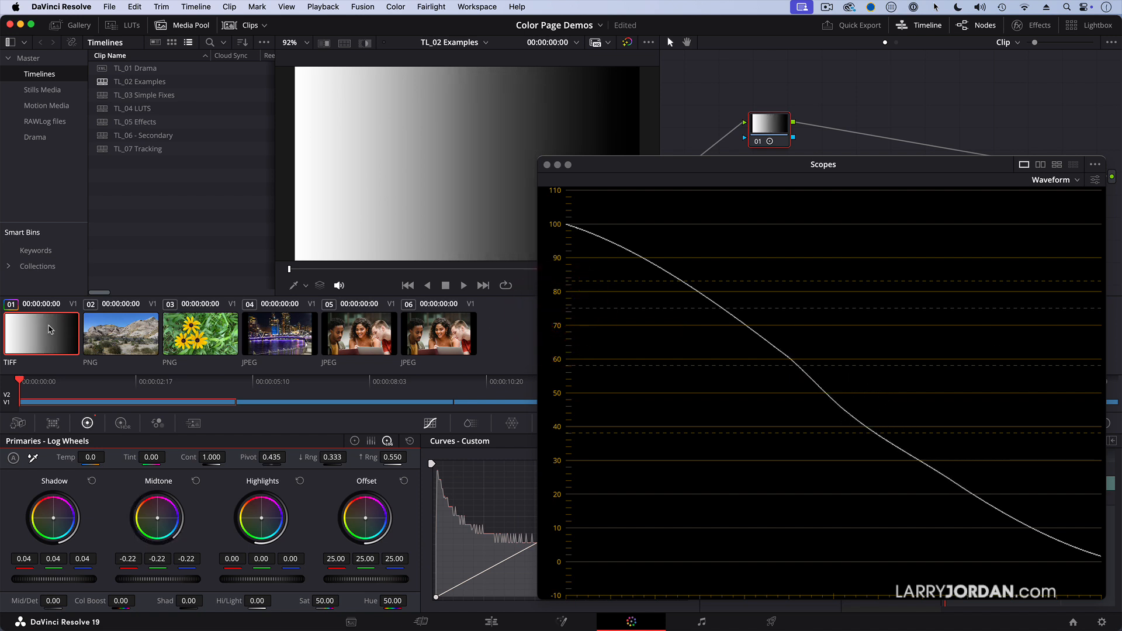
drag(158, 518, 168, 502)
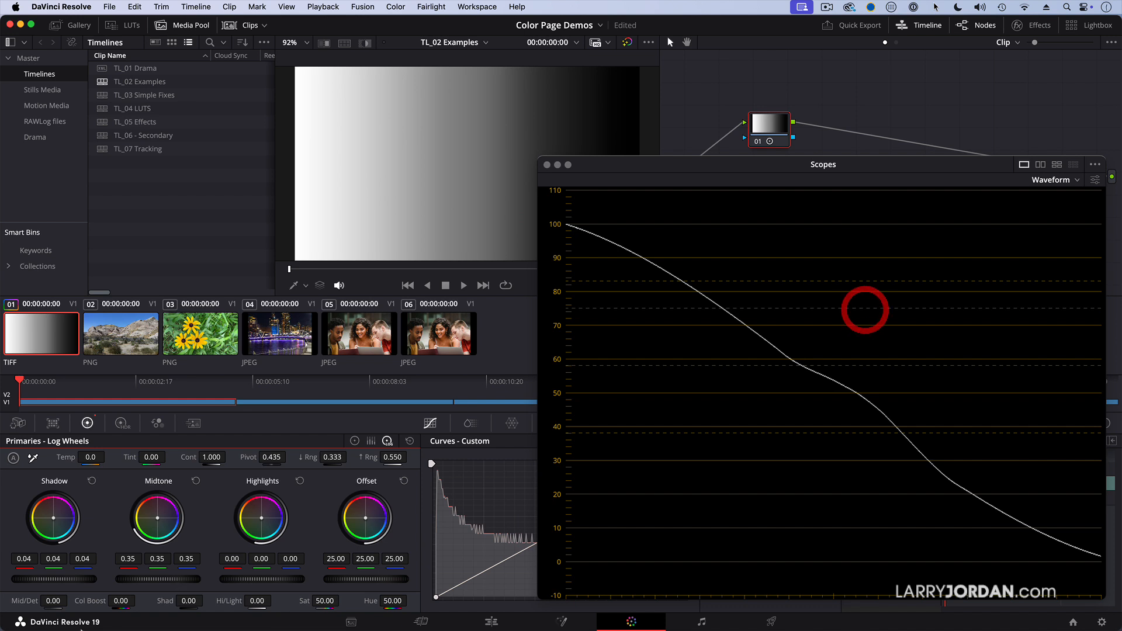
Step: Reset the Midtone and Highlights wheels back to zero
click(195, 481)
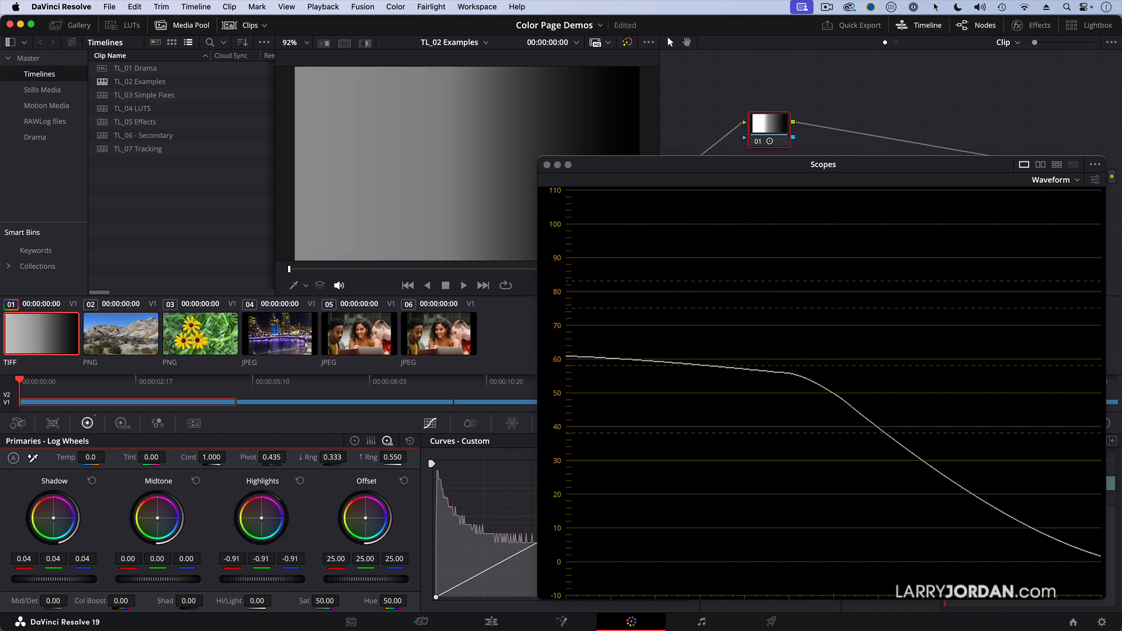
drag(244, 578, 269, 579)
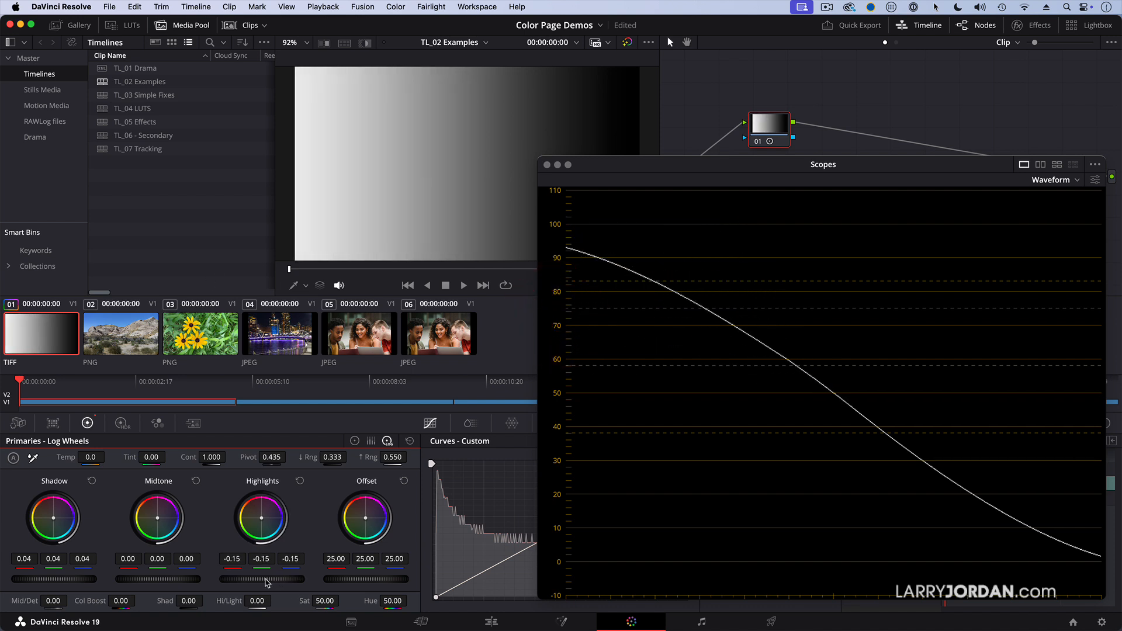
click(299, 481)
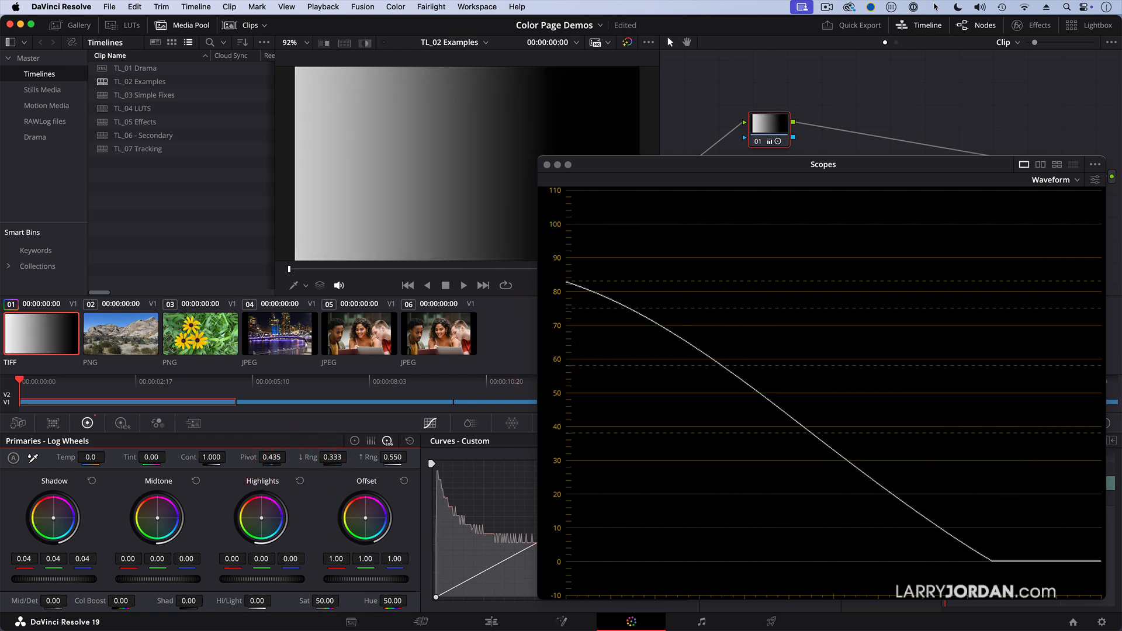
Step: Raise Offset back to 25.20, restoring the full 100-to-0 waveform
drag(365, 516, 365, 502)
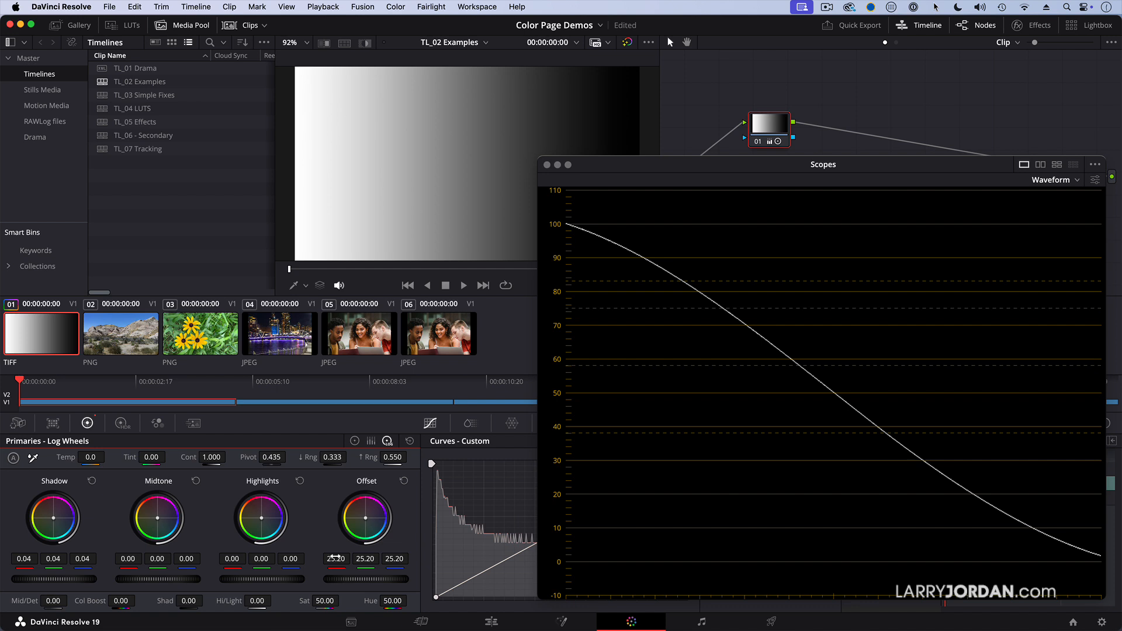
mouse_move(206, 501)
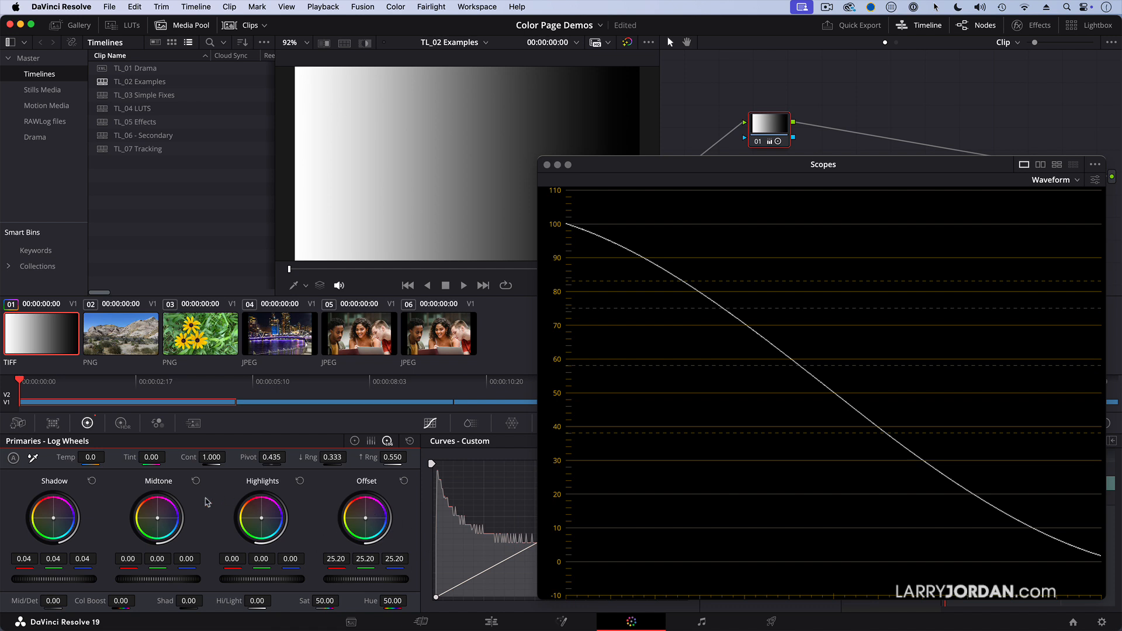
mouse_move(302, 528)
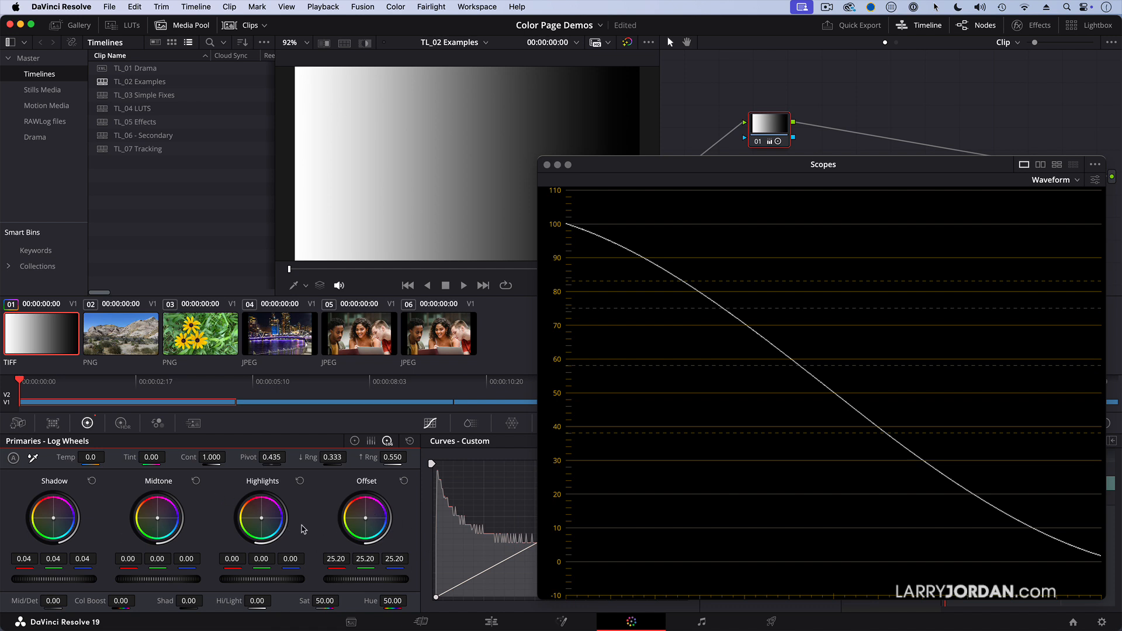